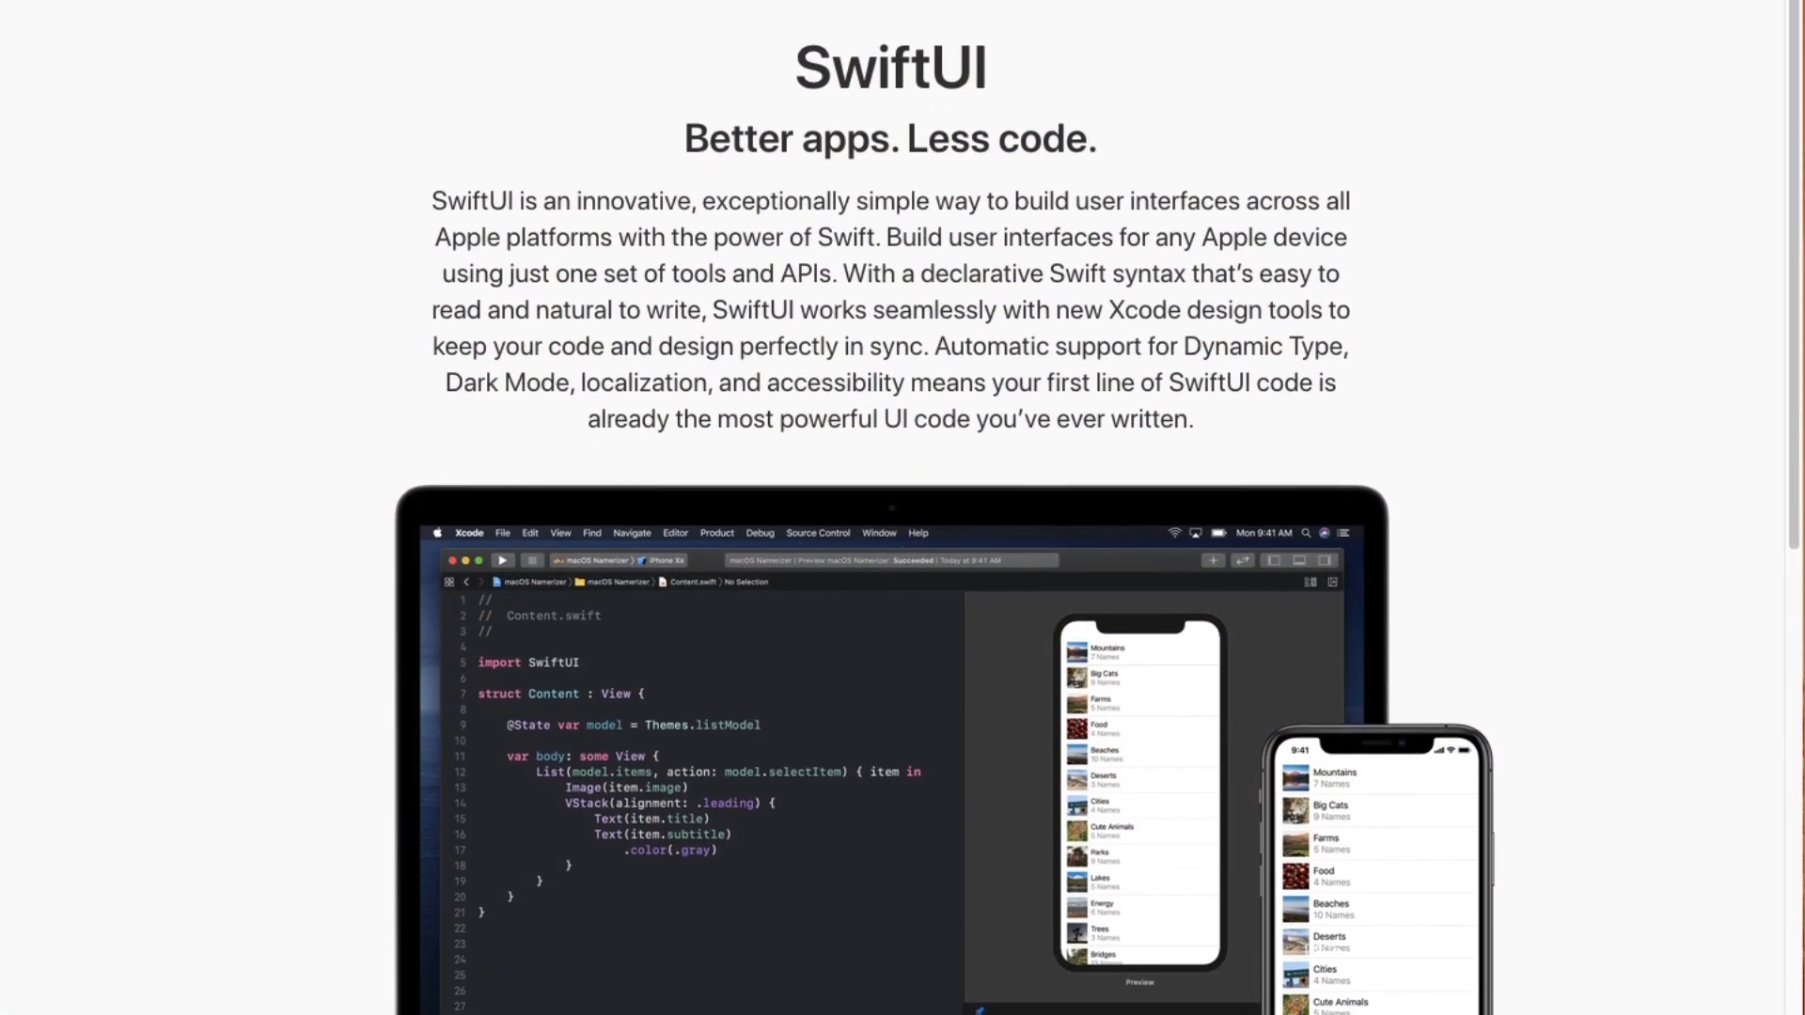
Step: Add .multilineTextAlignment(.center) after Text("Hello World") in ContentView.swift
scroll("down", 3)
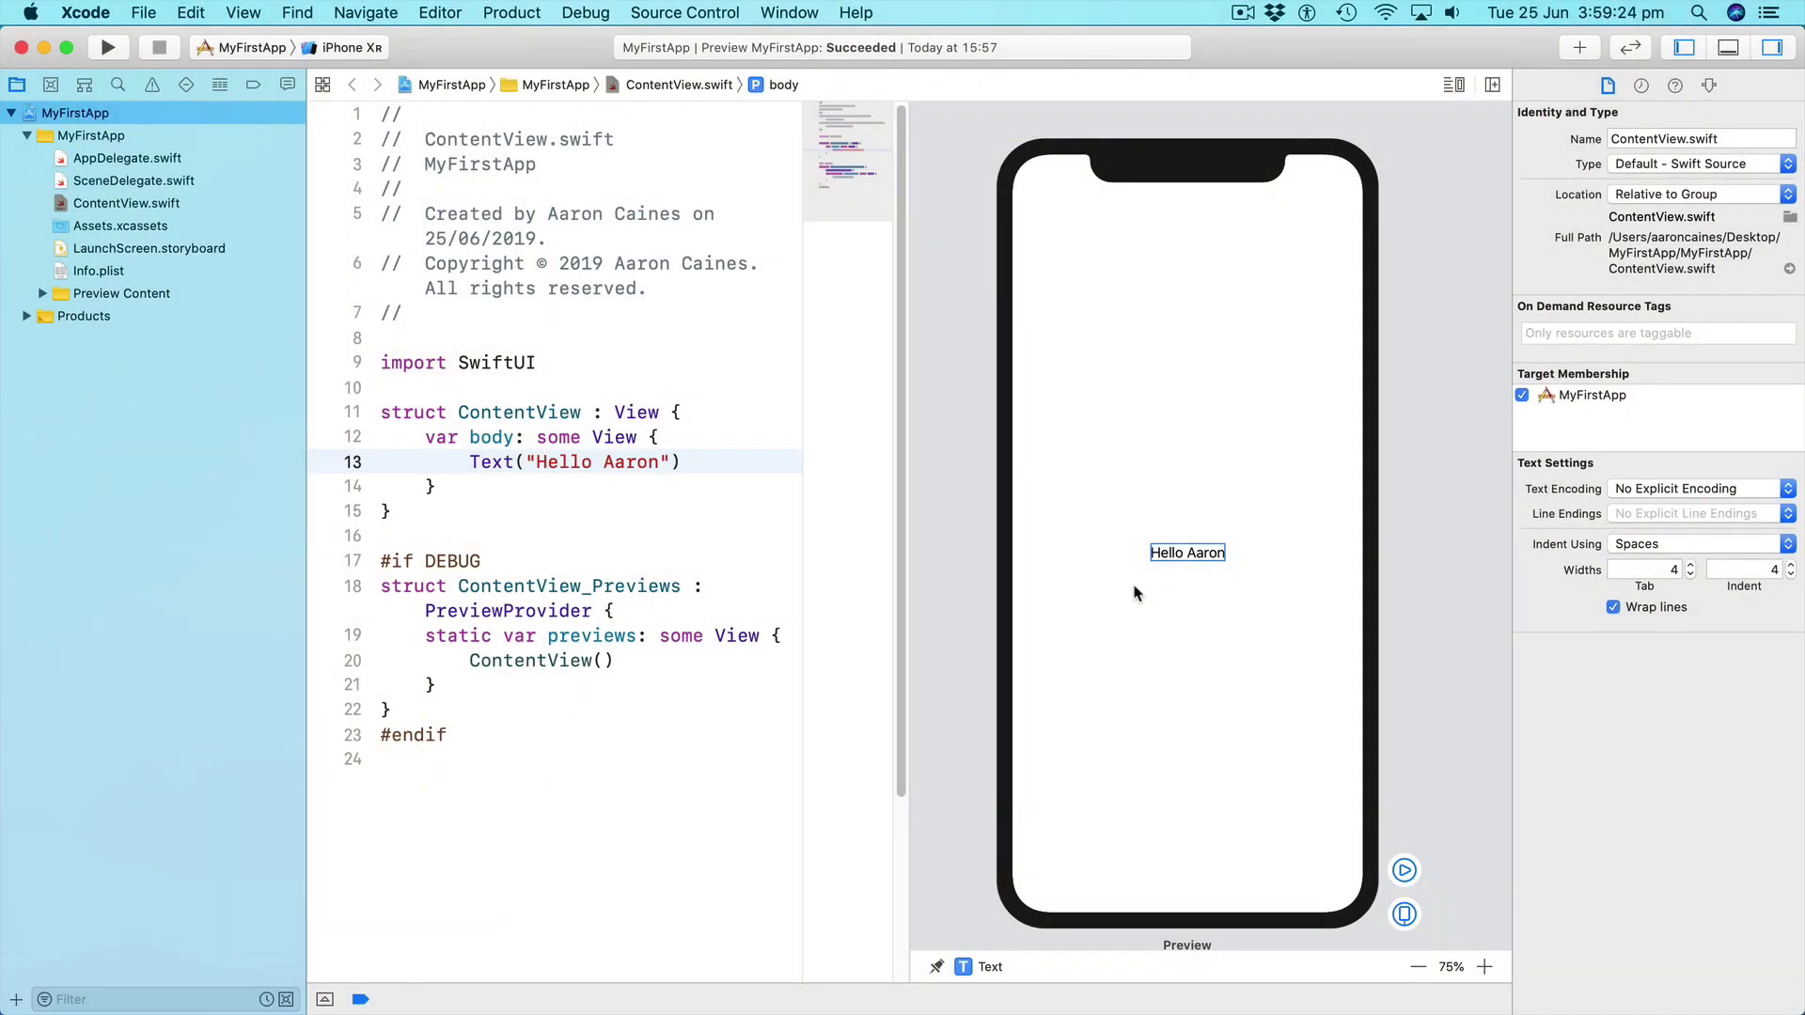
left_click(658, 462)
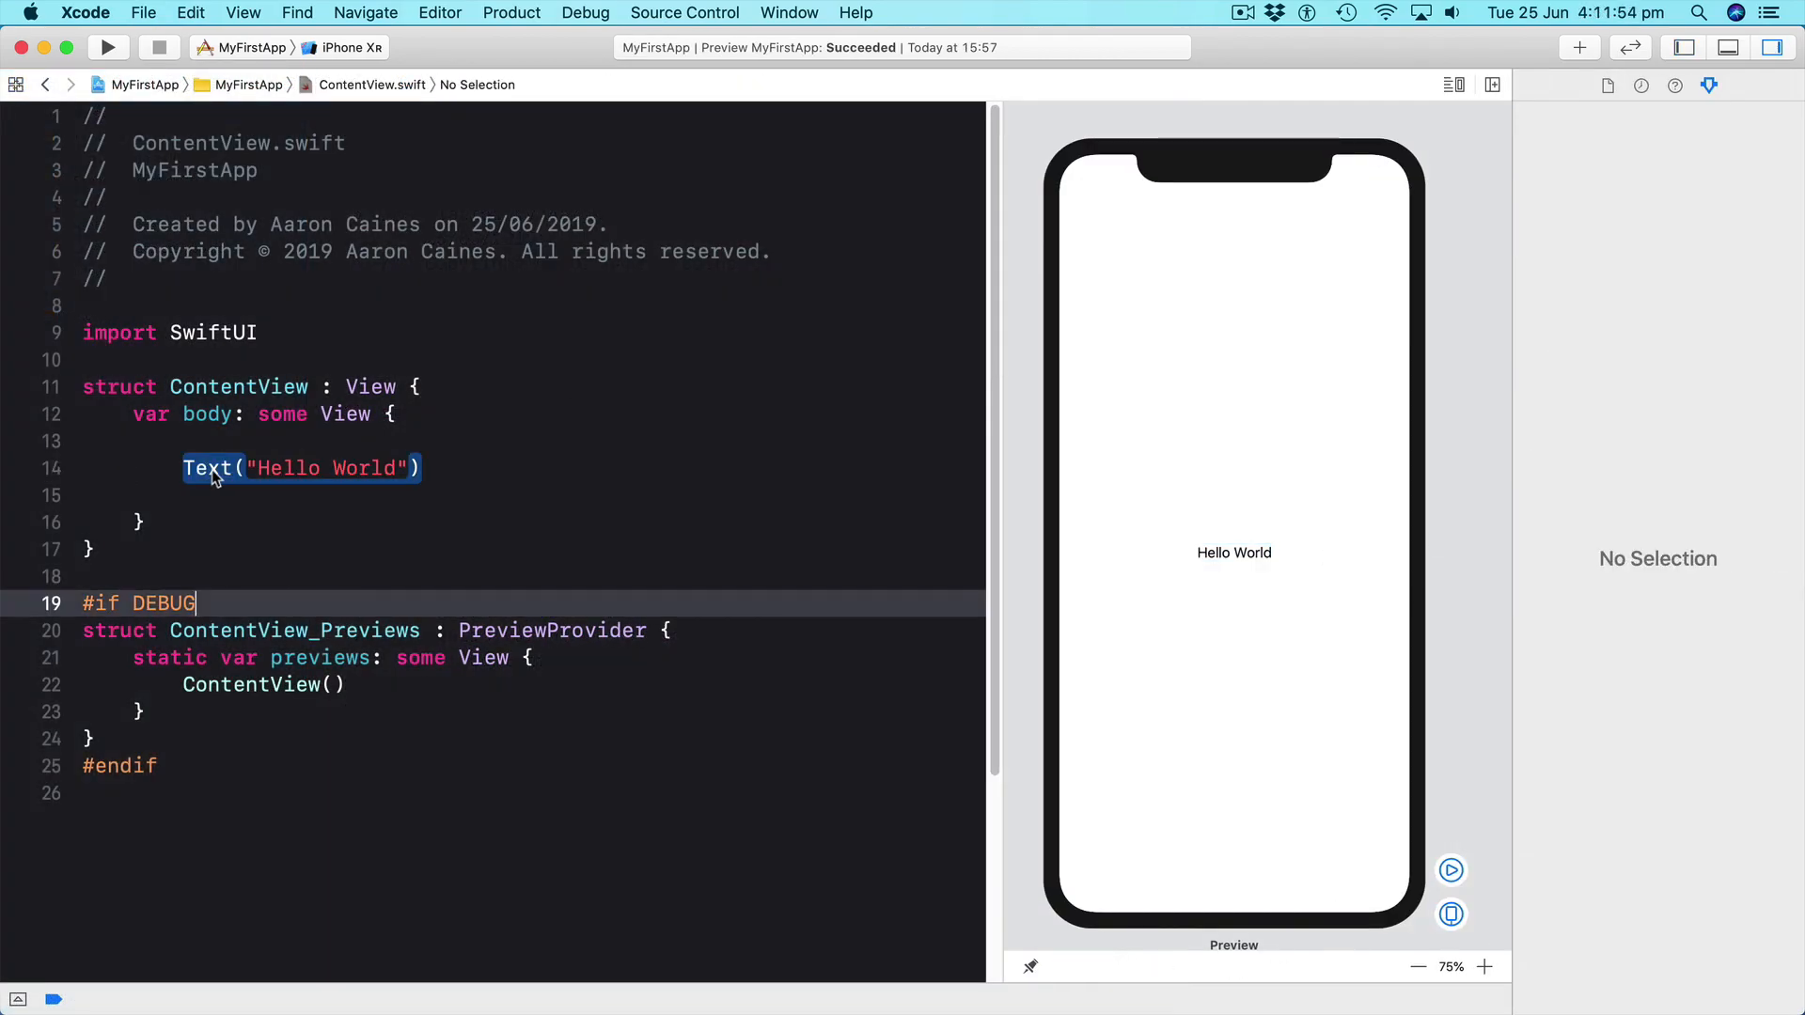
type(".multilineTextAlignment(.center)")
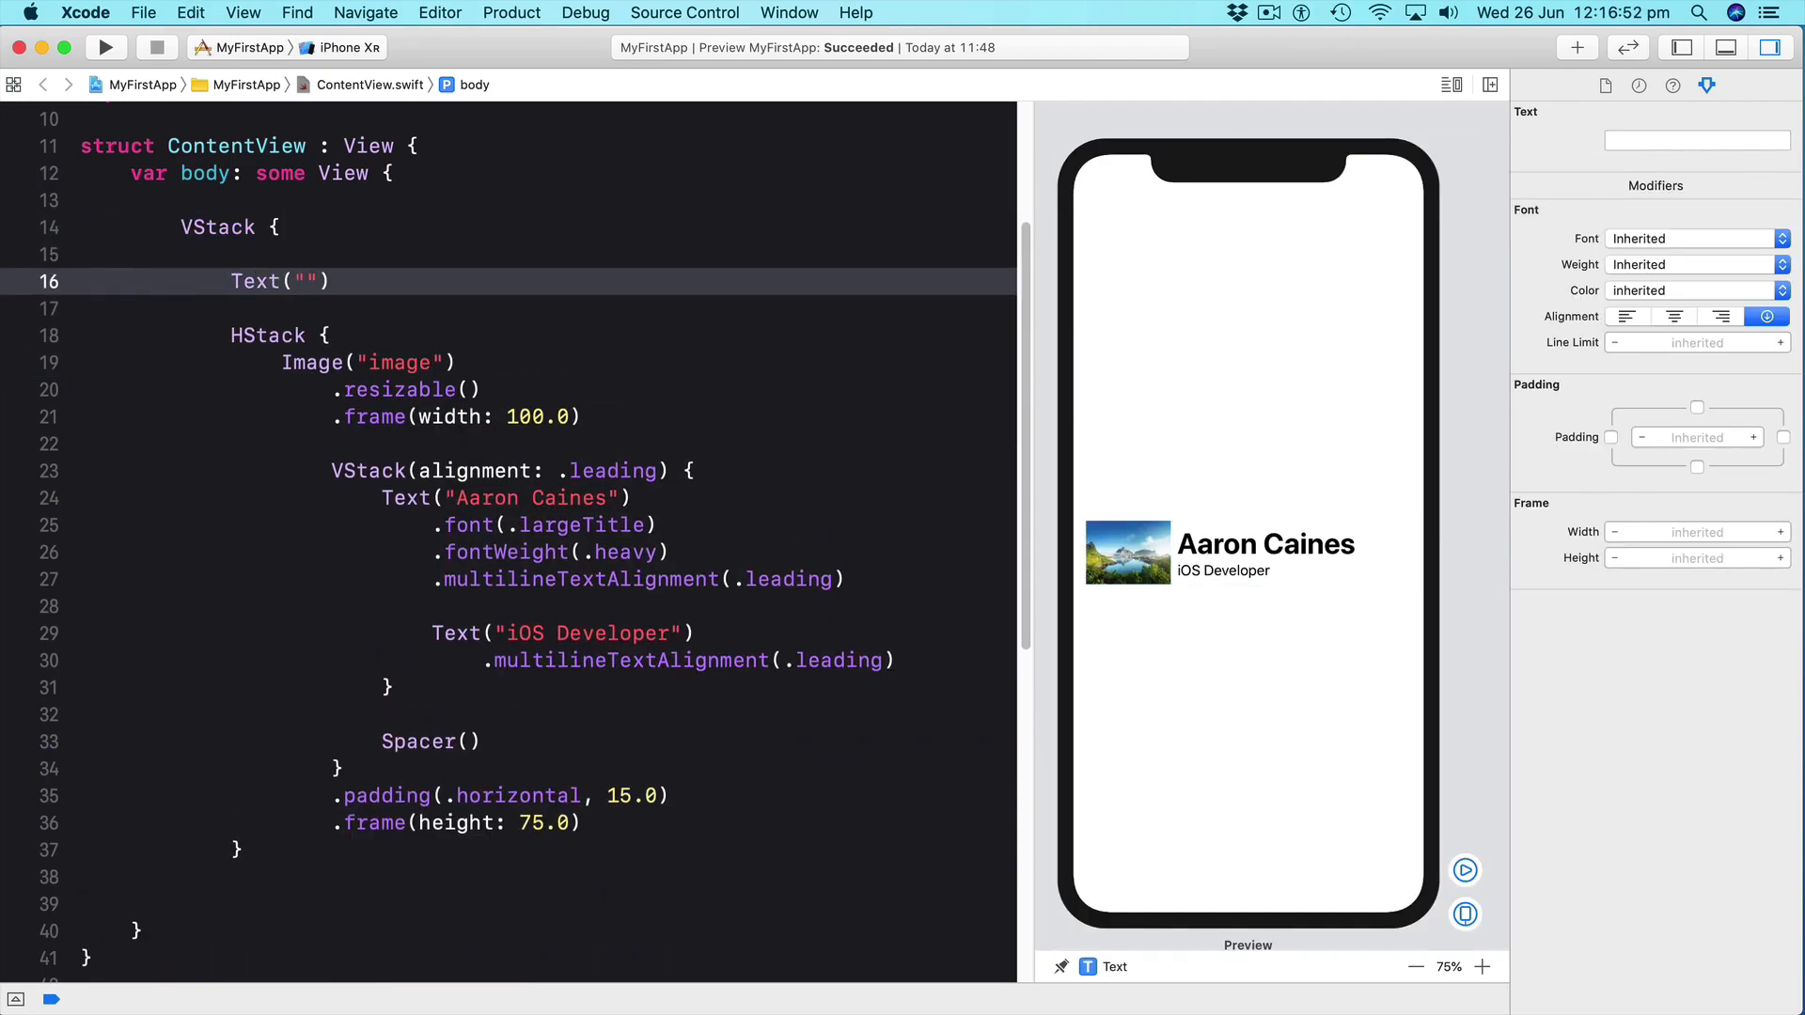
Step: Bring up the context menu for the empty Text view in the profile row
right_click(317, 758)
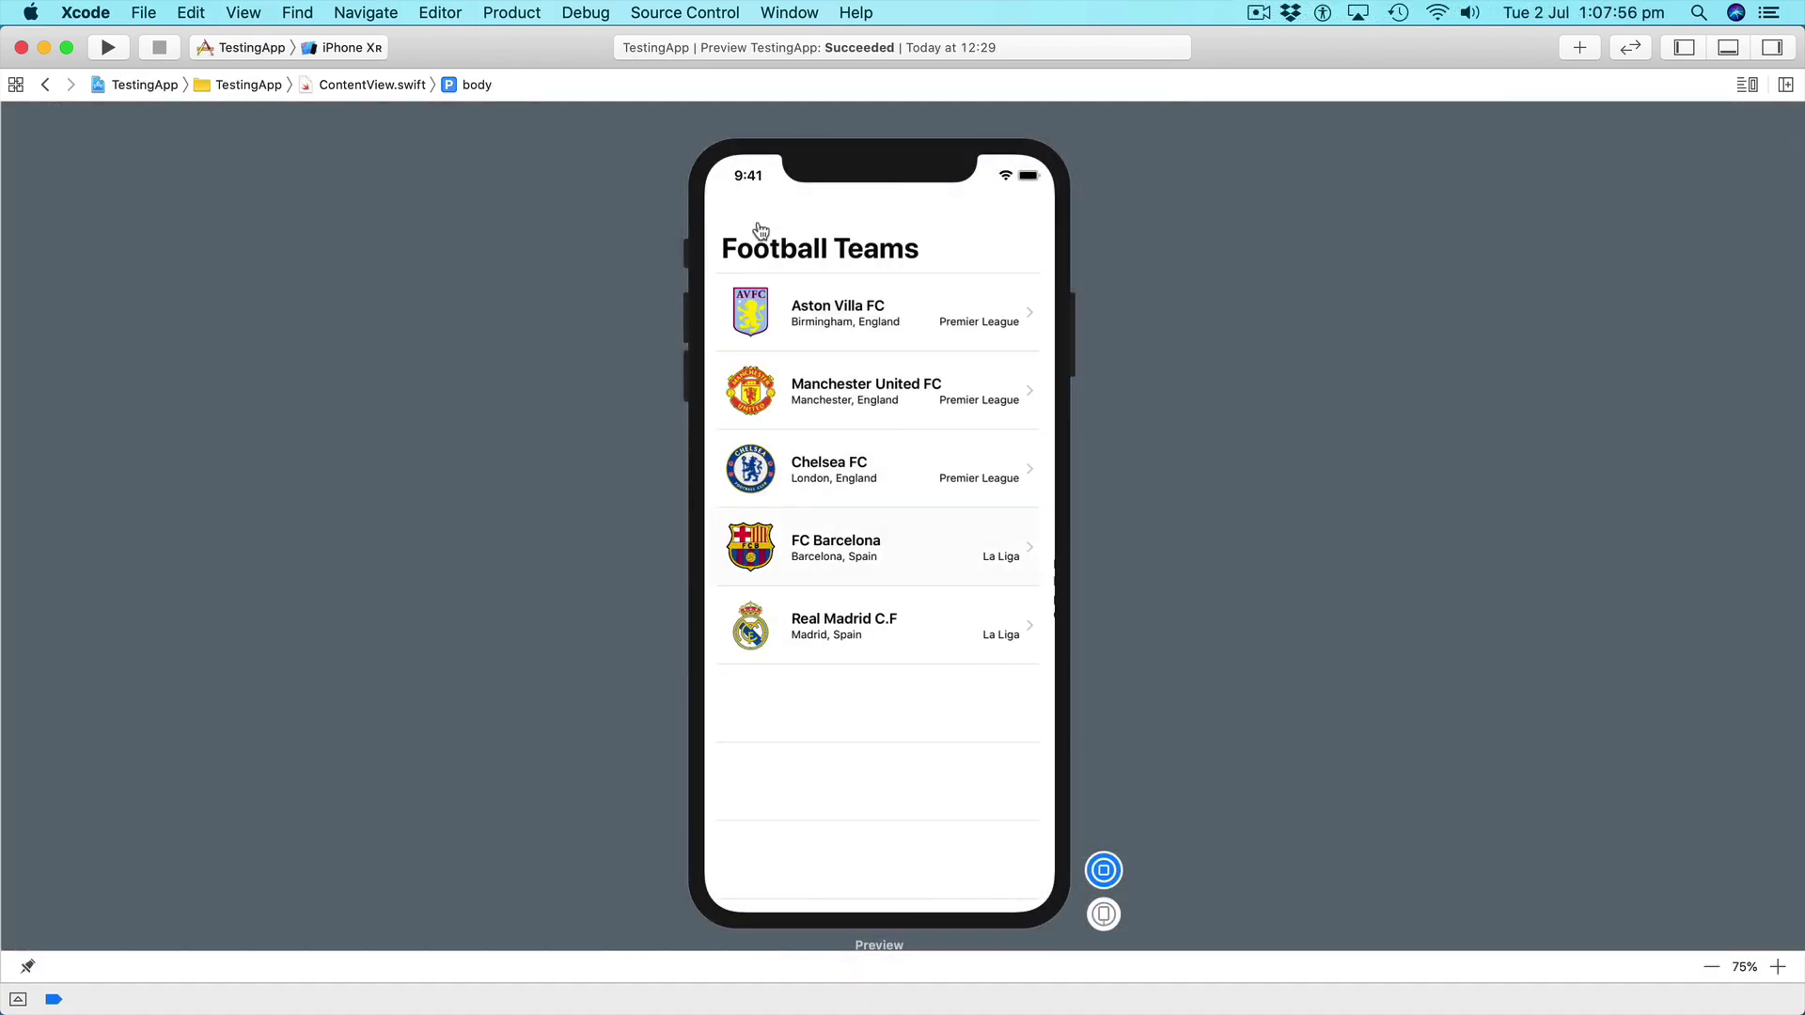
Step: Open Aston Villa FC's detail page, go back, then open Manchester United FC's
left_click(875, 313)
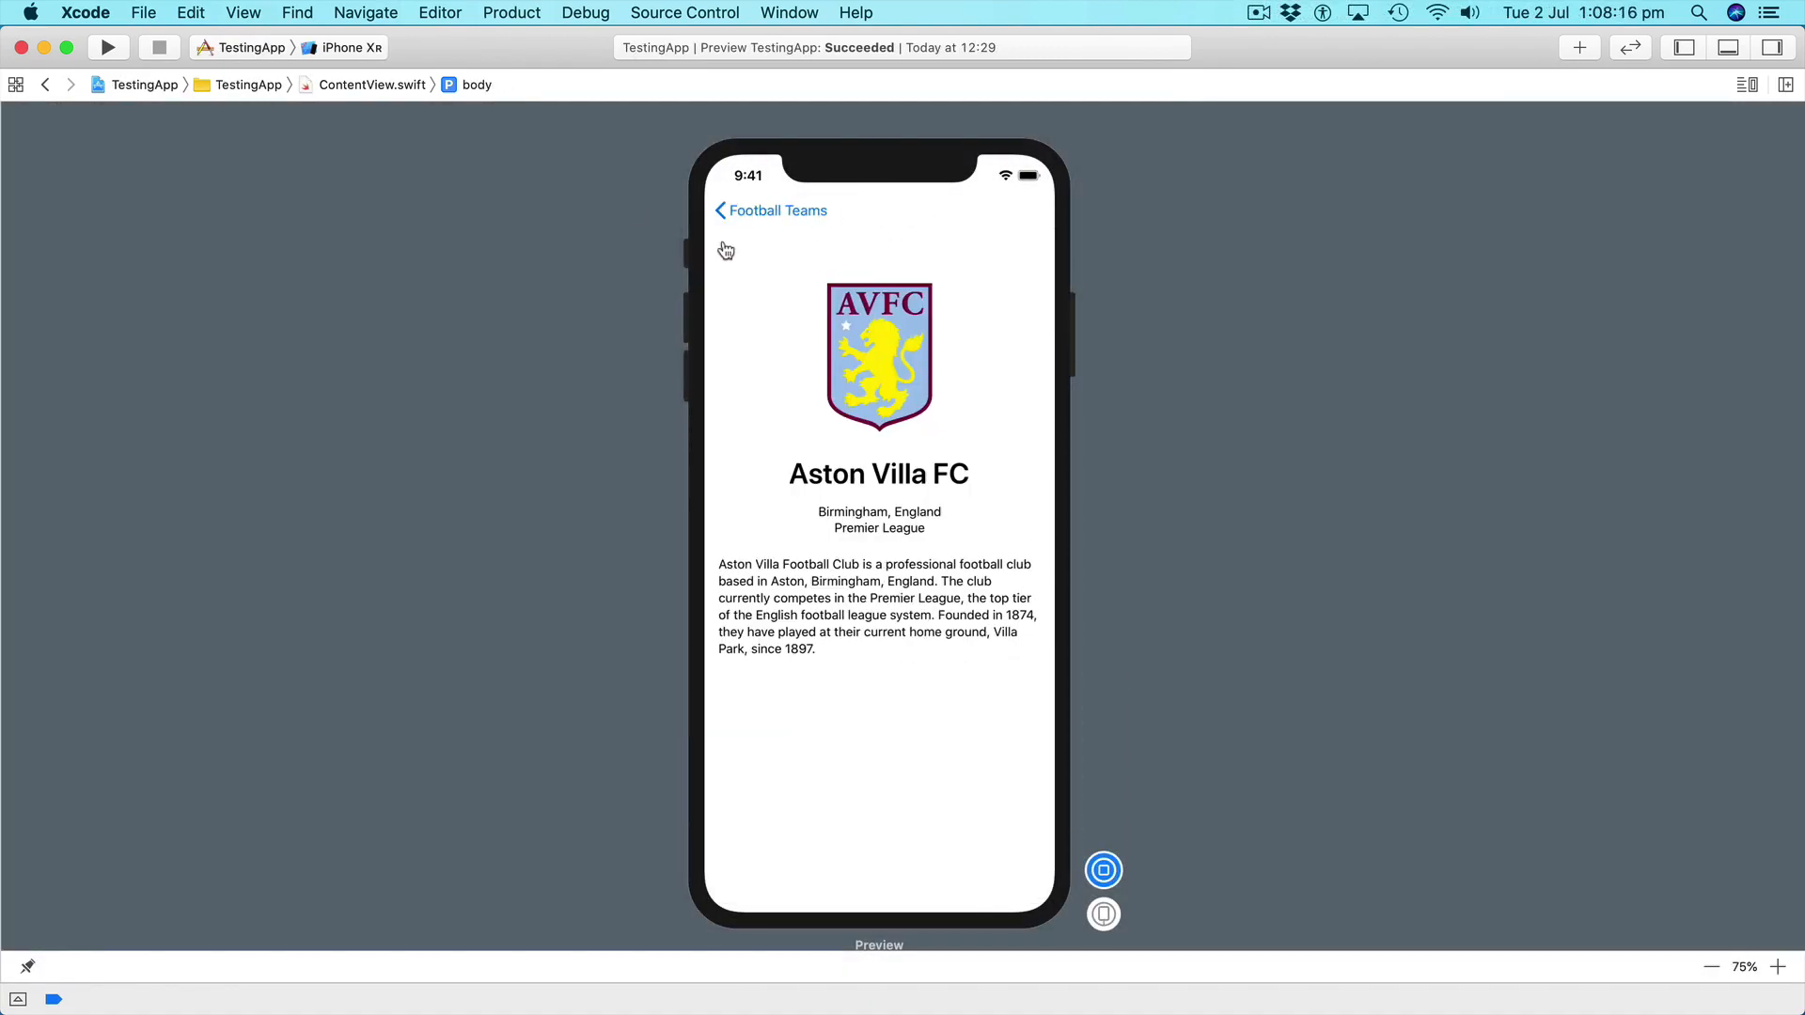
left_click(719, 210)
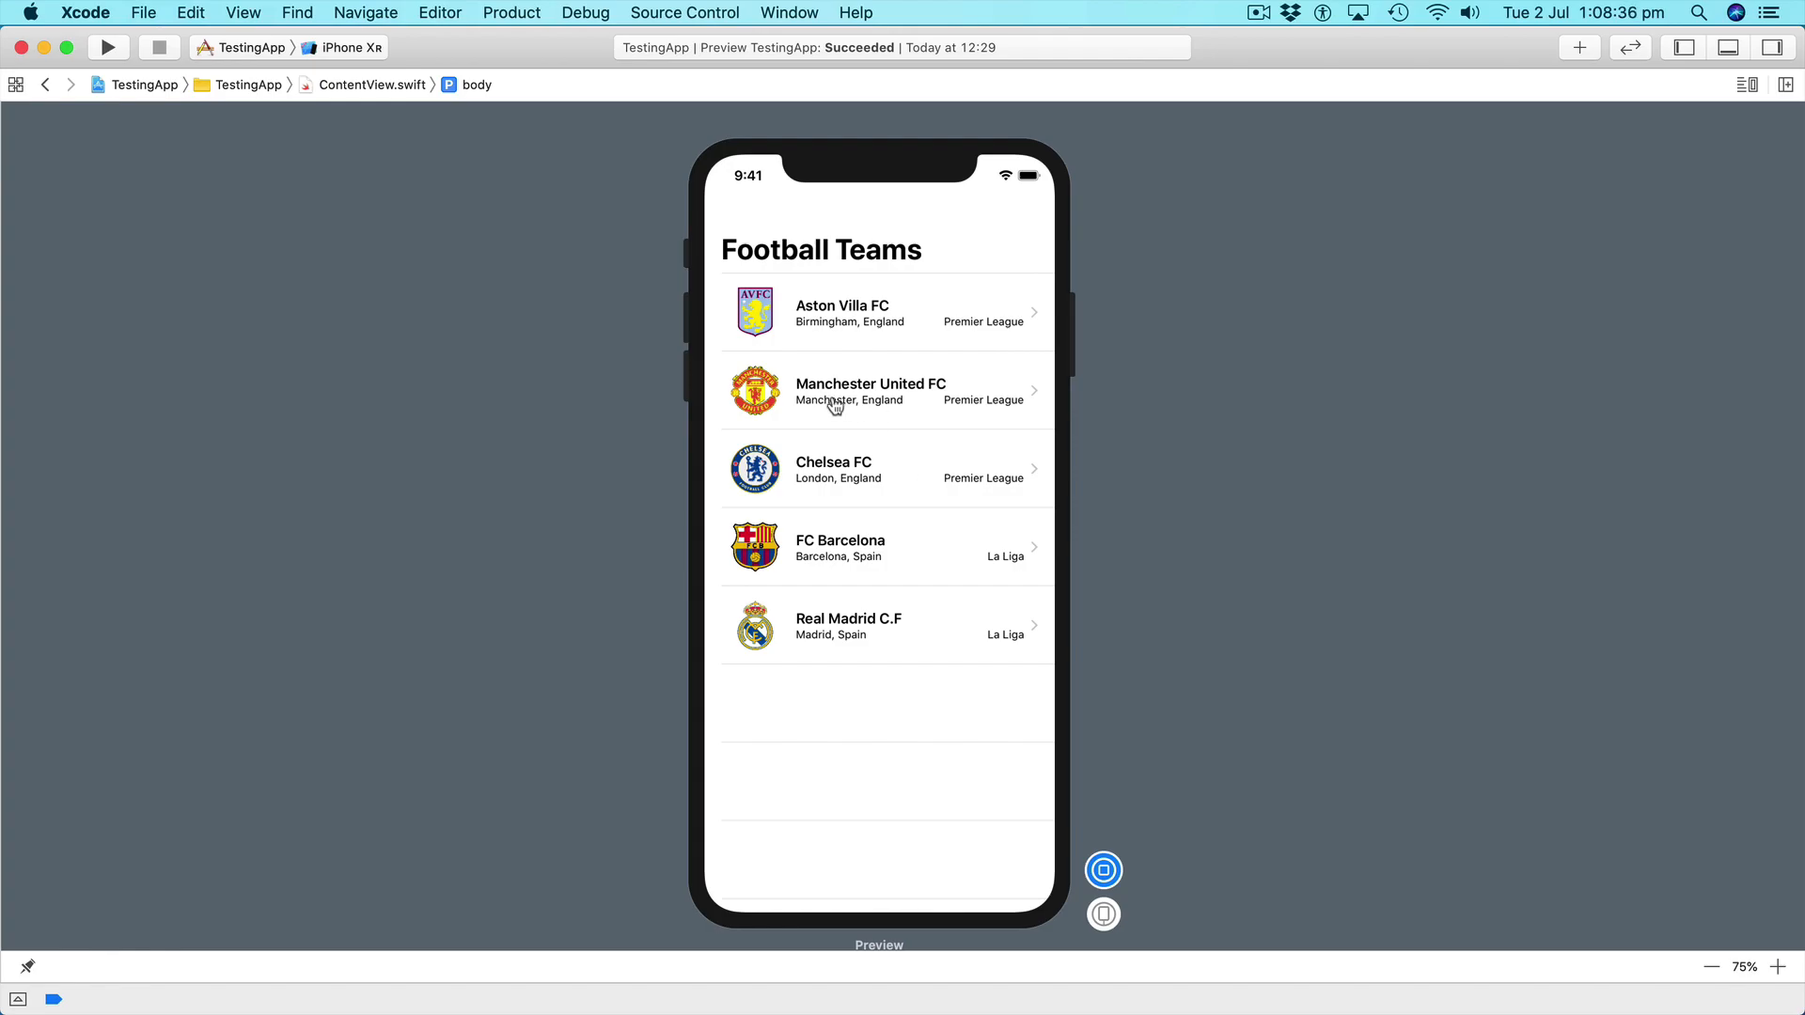
left_click(881, 391)
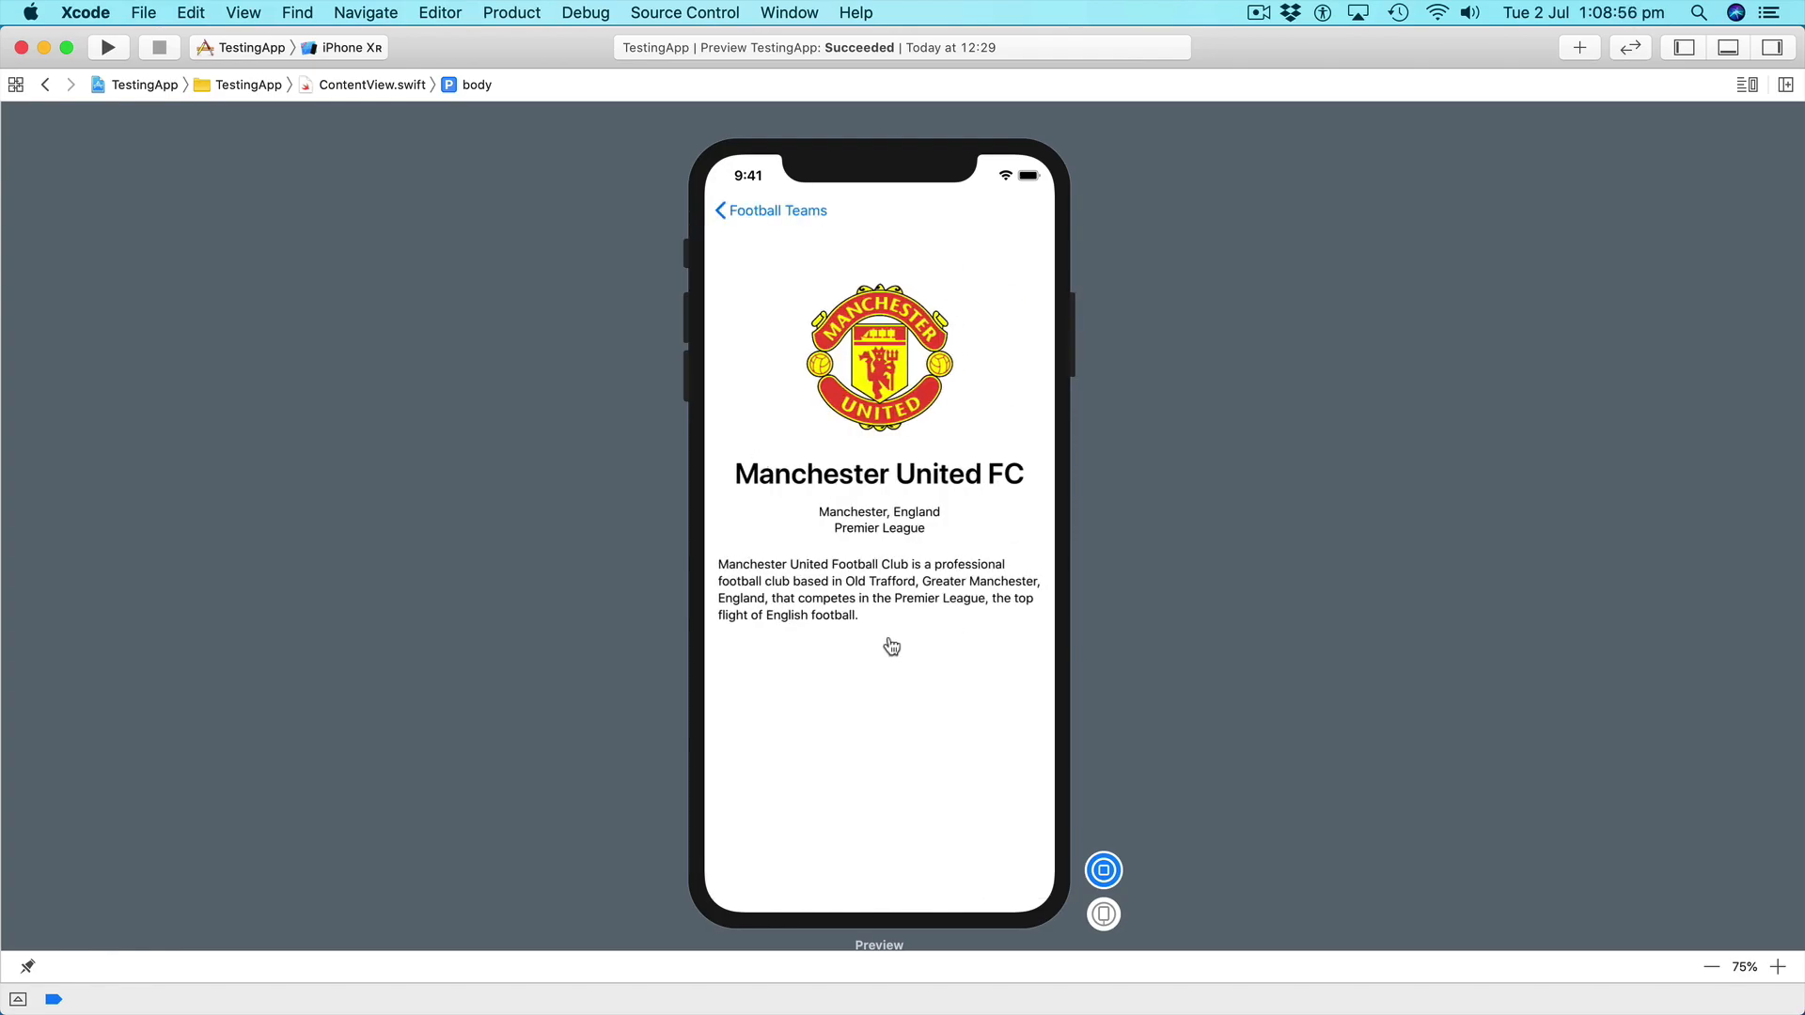
left_click(769, 211)
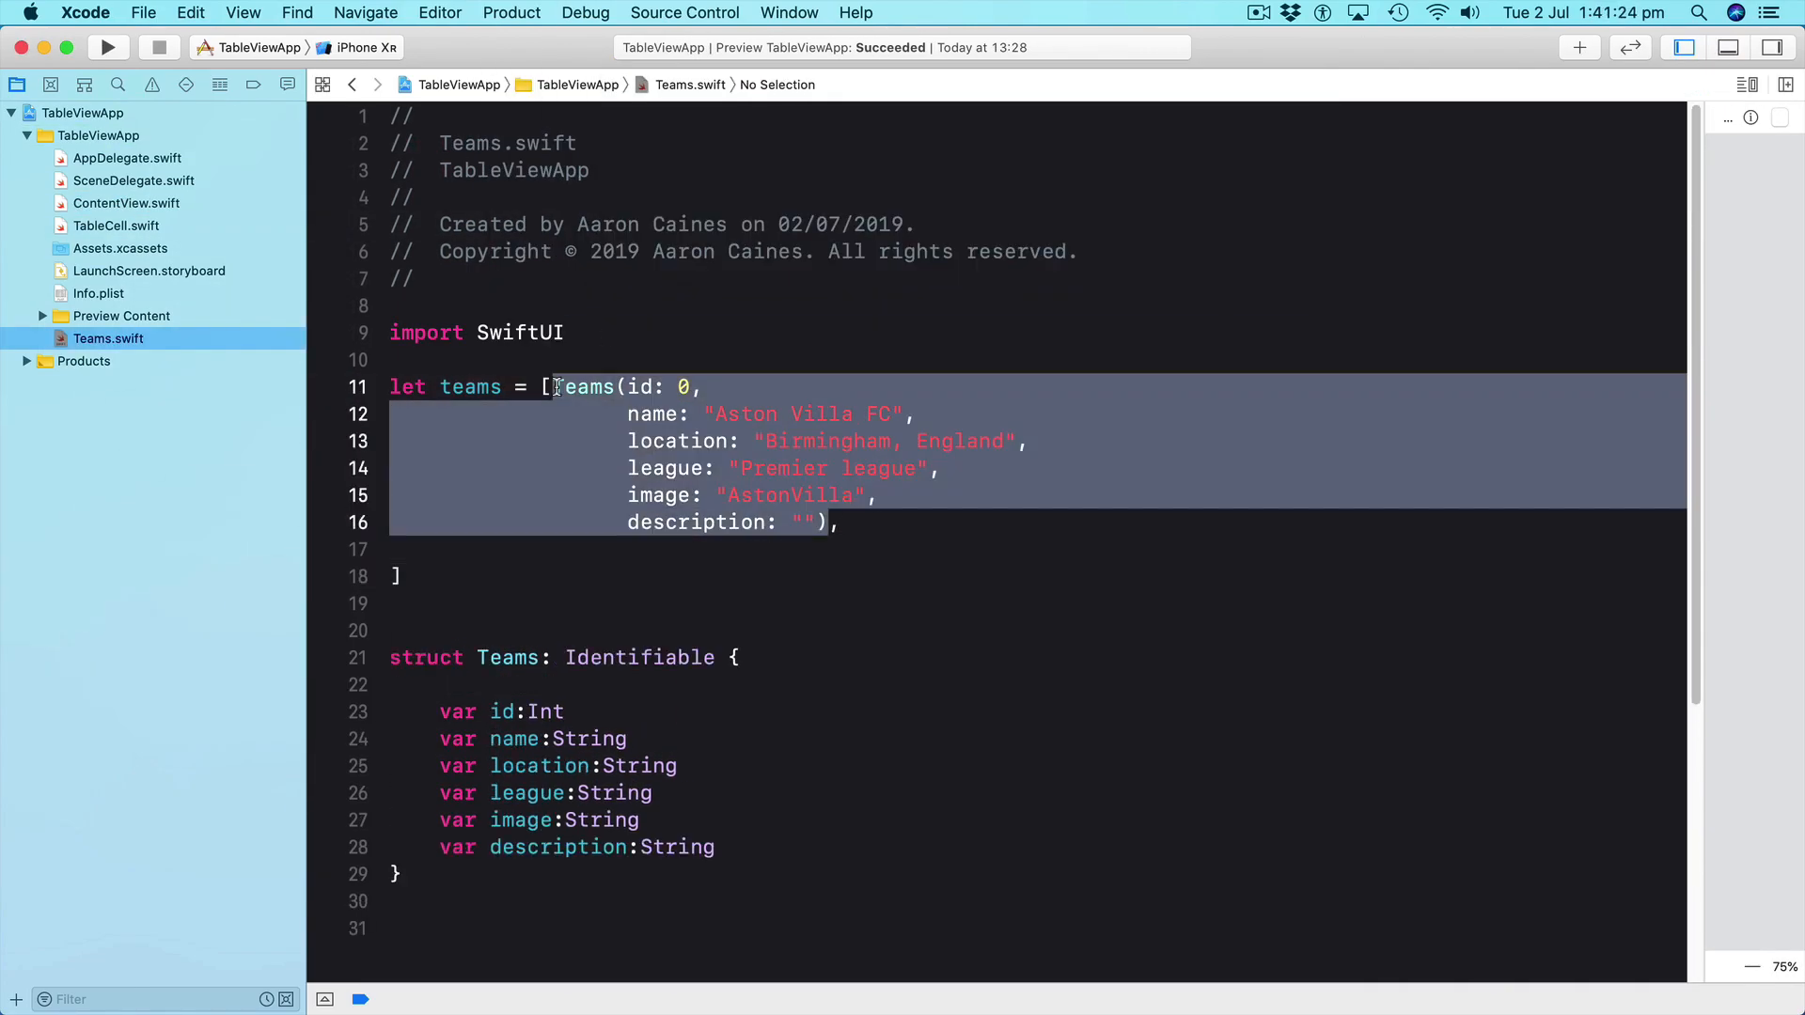
Step: Select the Aston Villa FC entry in the teams array in Teams.swift
left_click(127, 203)
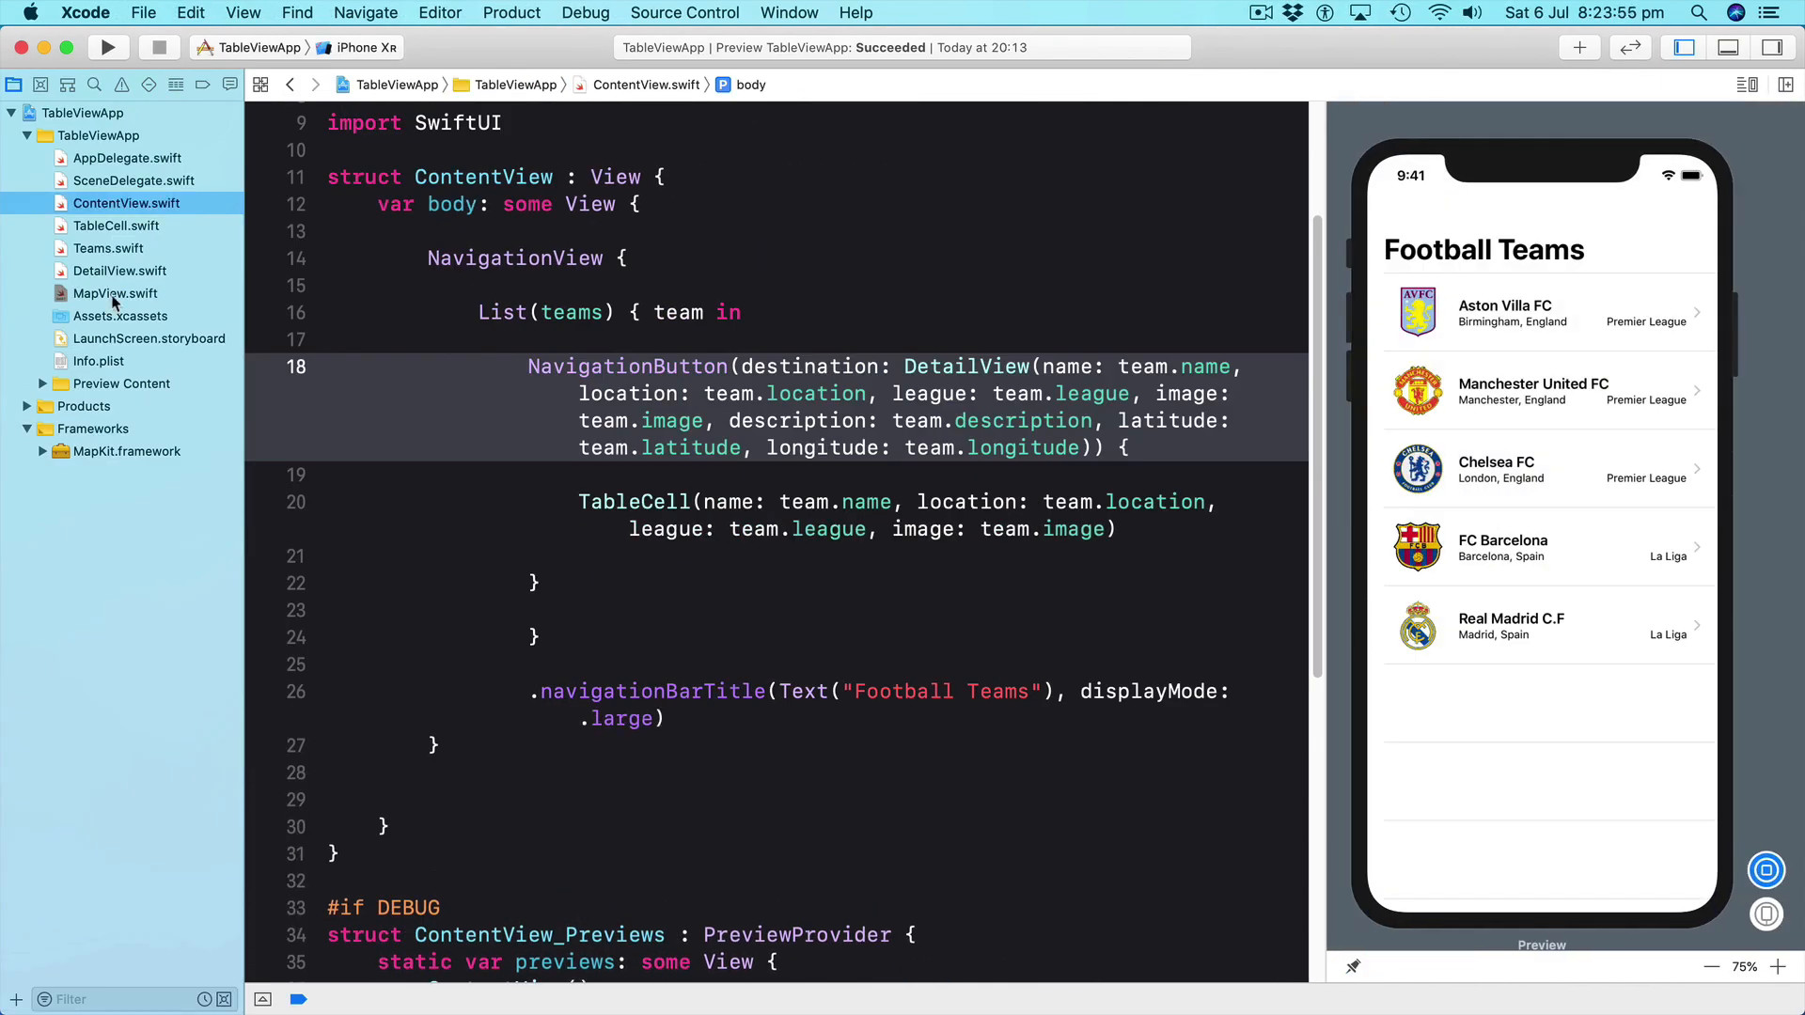
Step: Open Manchester United FC's detail page with its map in the live preview
left_click(1546, 391)
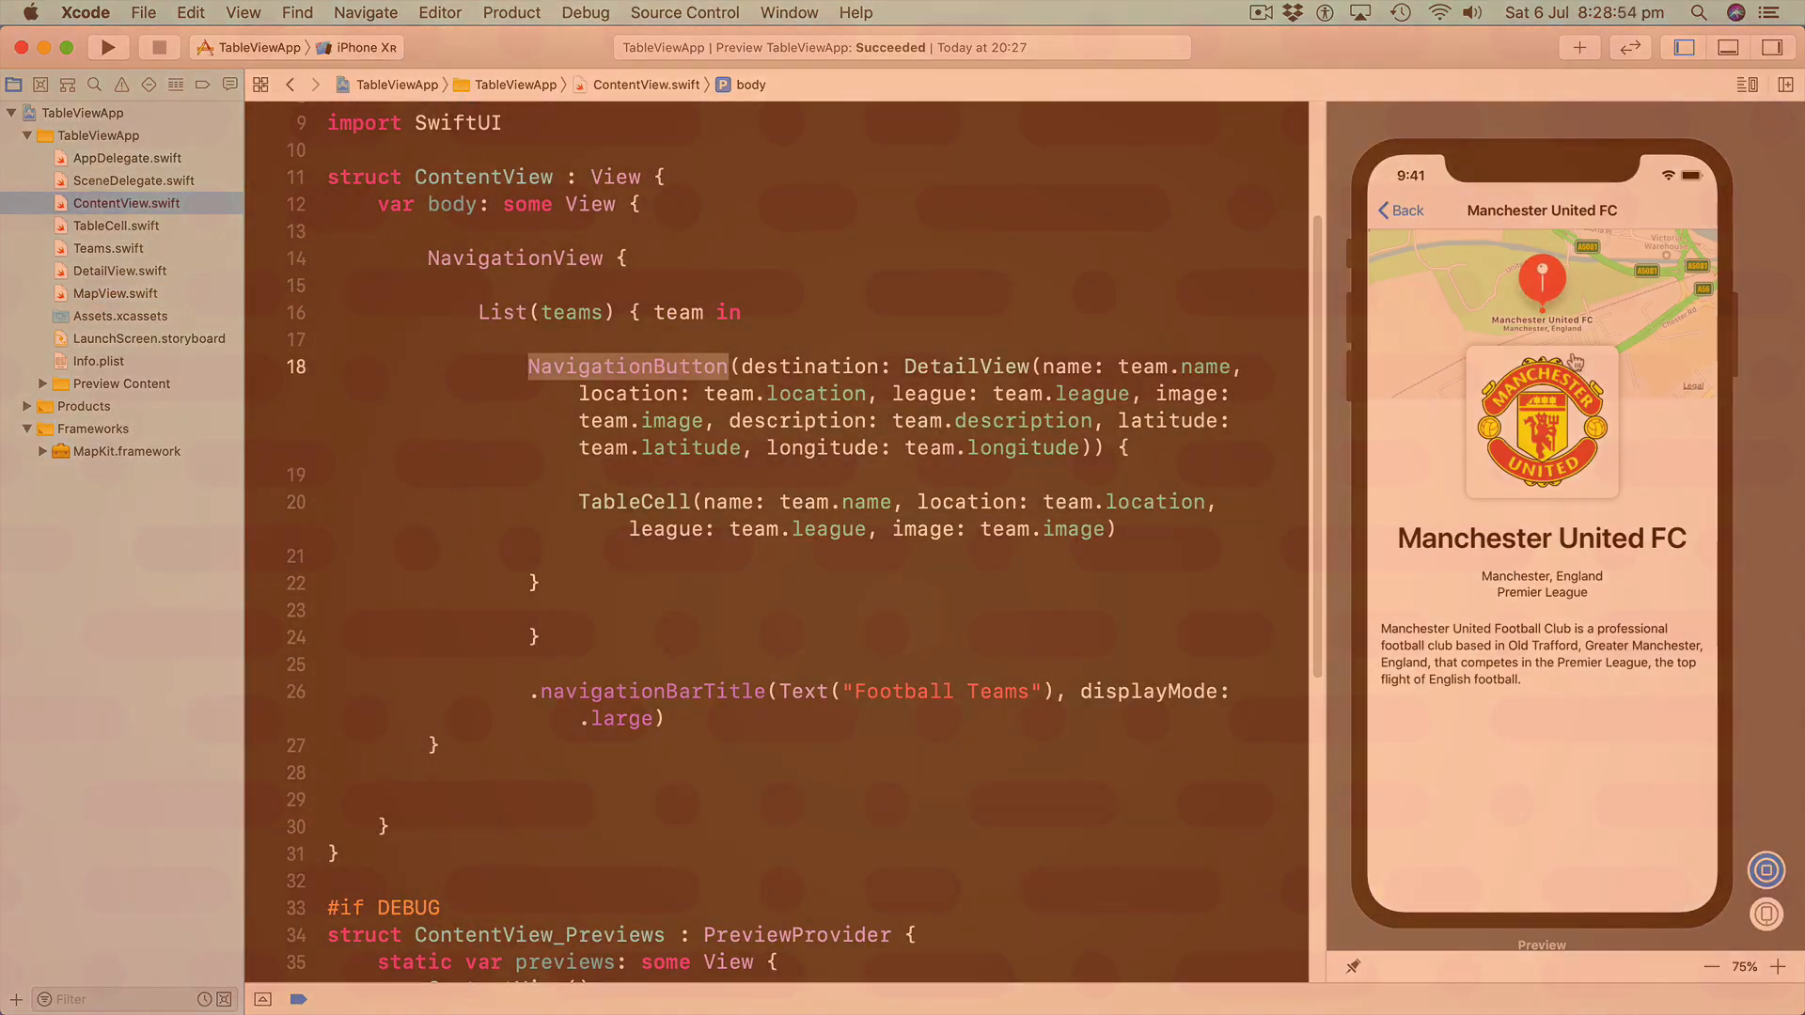